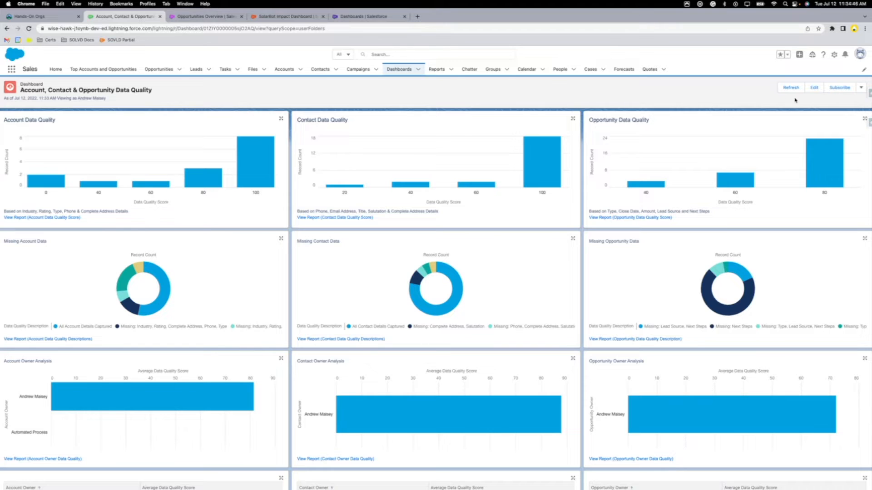
mouse_move(789, 103)
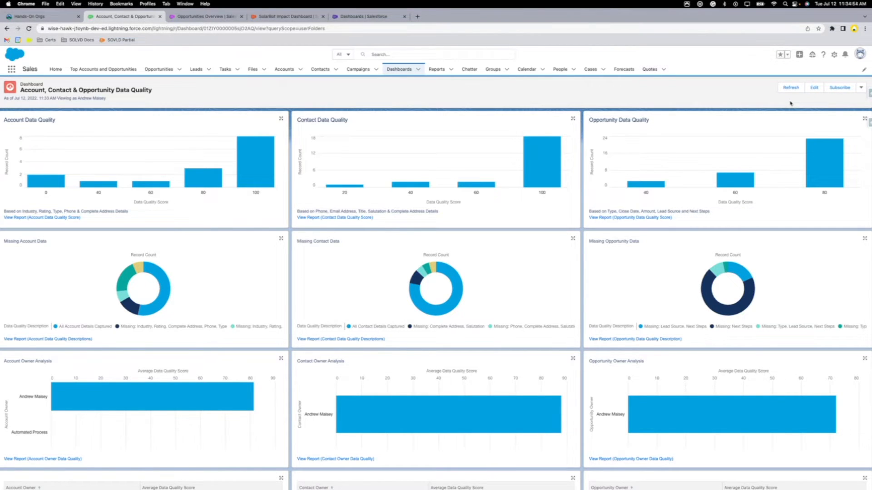
mouse_move(340, 92)
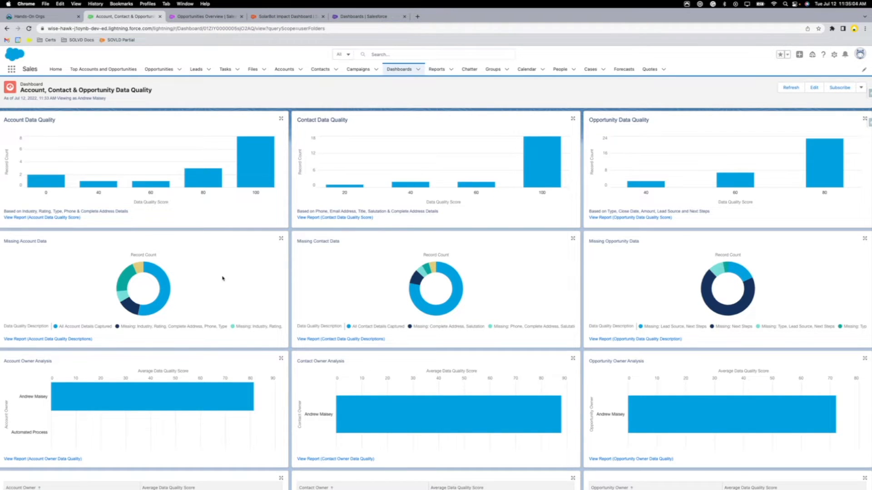
Step: Add a Created Date dashboard filter valued This year and save the dashboard
scroll(down, 3)
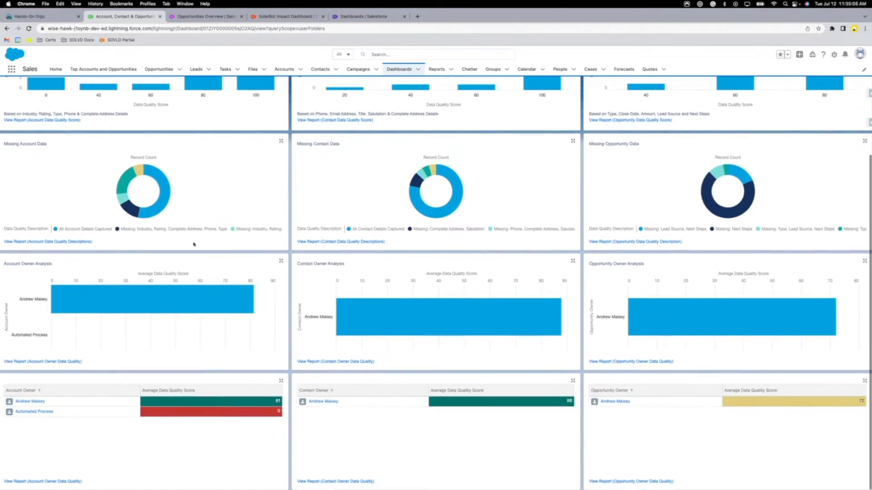
scroll(up, 3)
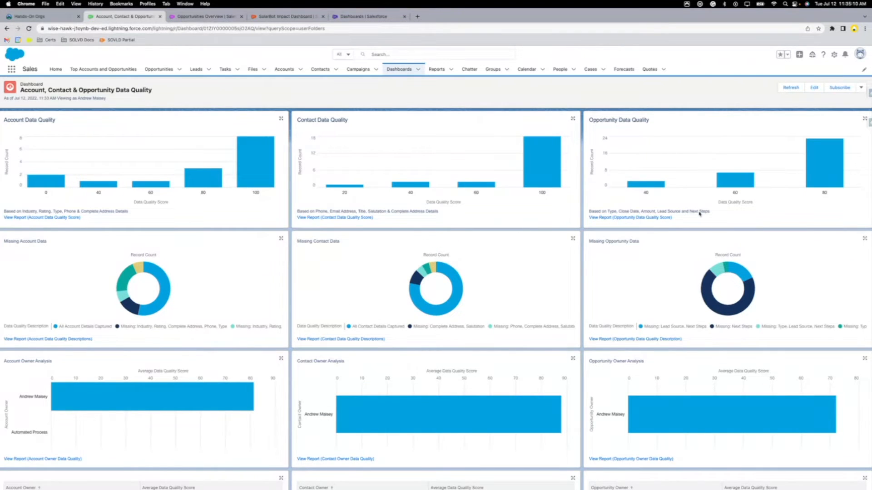
scroll(down, 3)
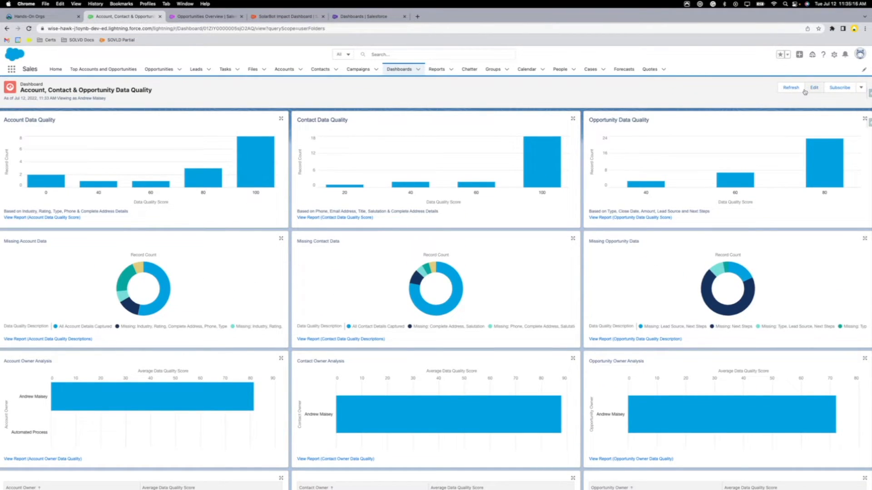
click(814, 88)
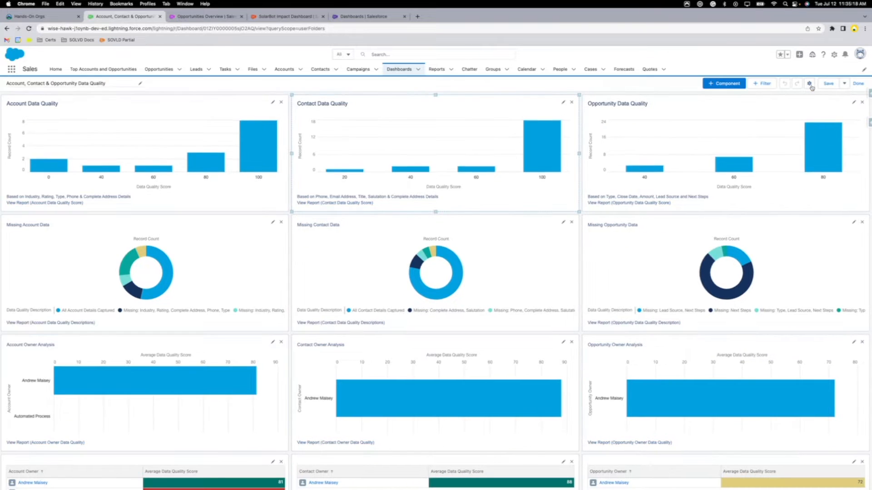
click(762, 83)
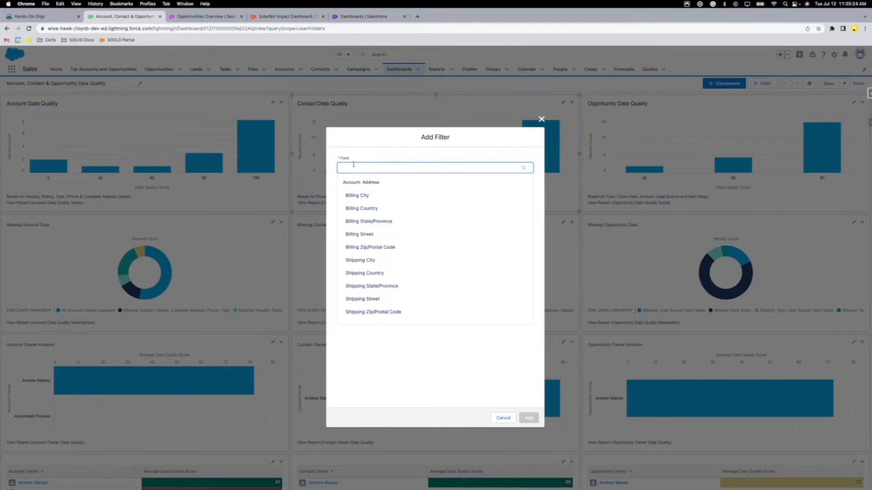
text(created)
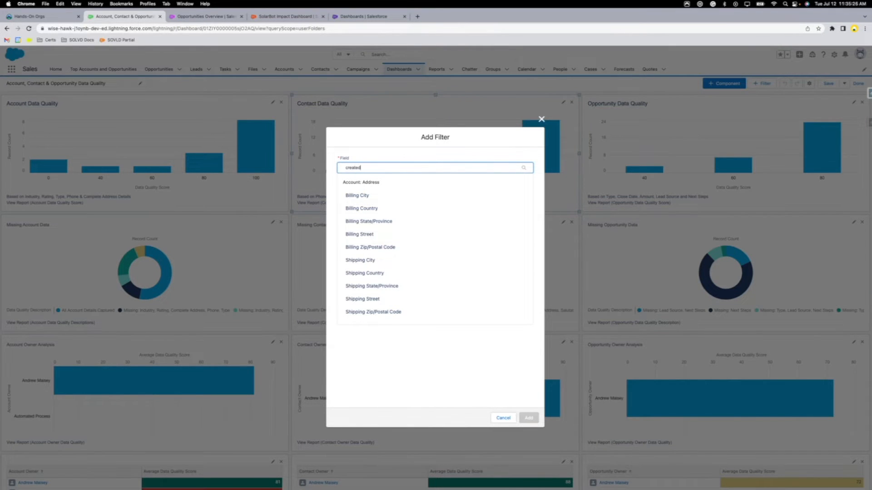
text(created)
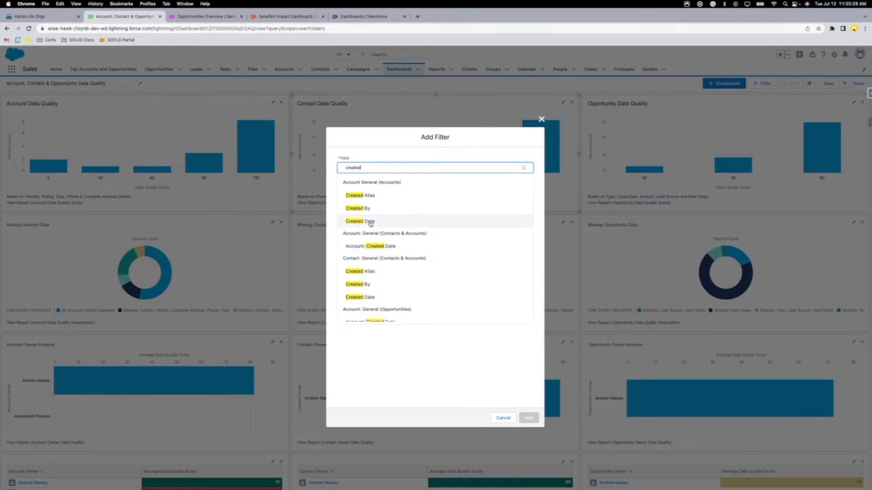
click(360, 221)
text(this)
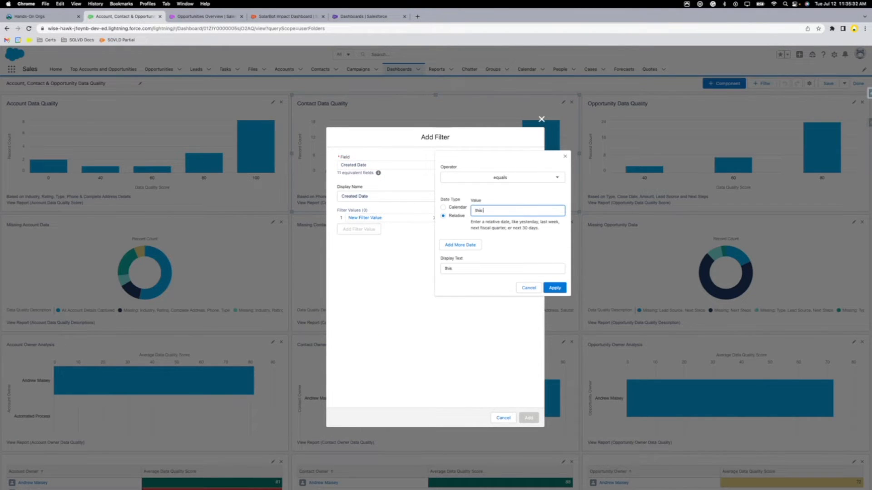
click(554, 287)
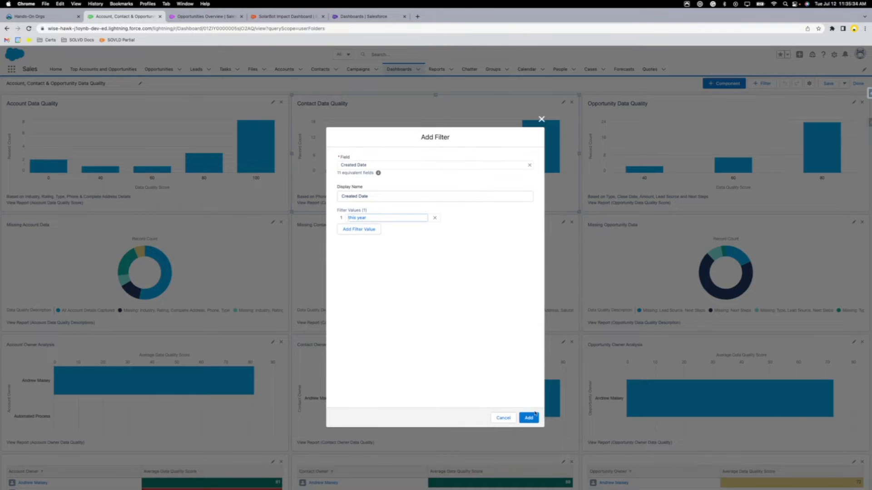
click(526, 418)
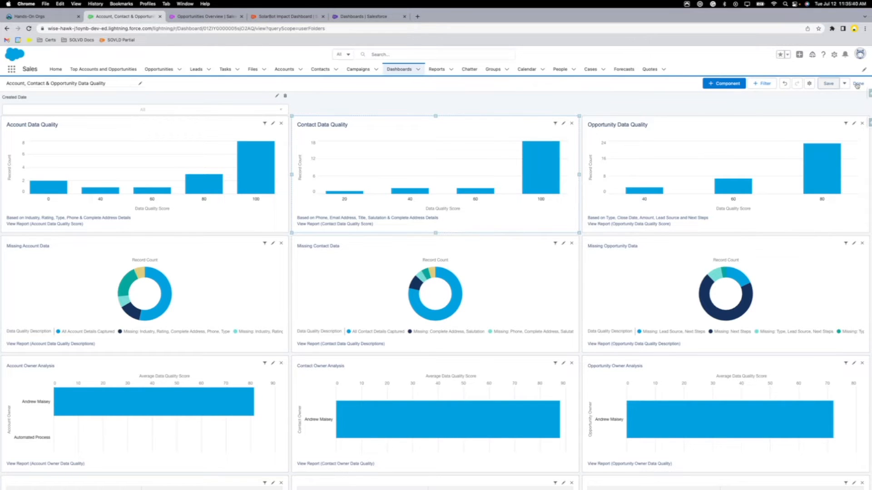
click(856, 83)
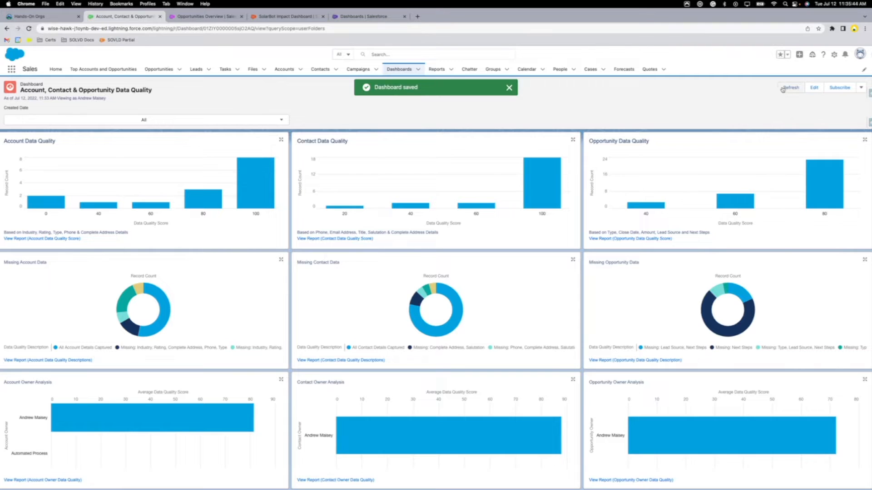
Step: Reopen the dashboard for editing and inspect Account Data Quality's Created Date field mapping
click(813, 87)
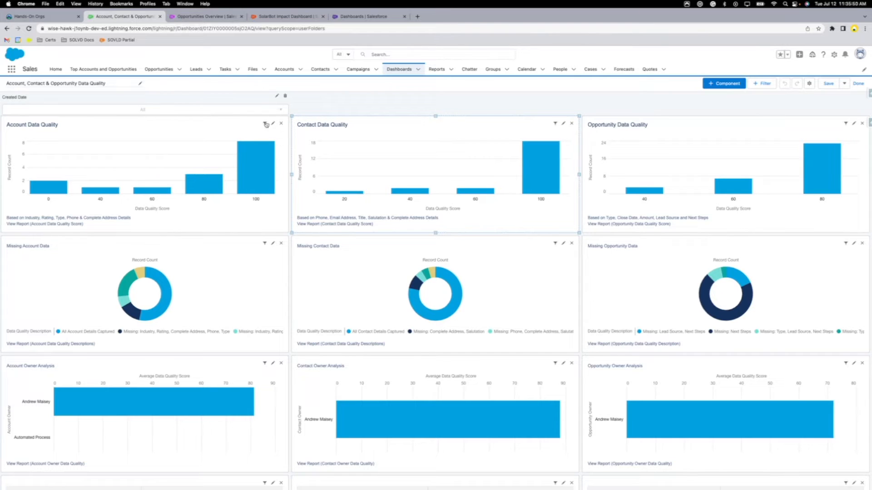
mouse_move(264, 124)
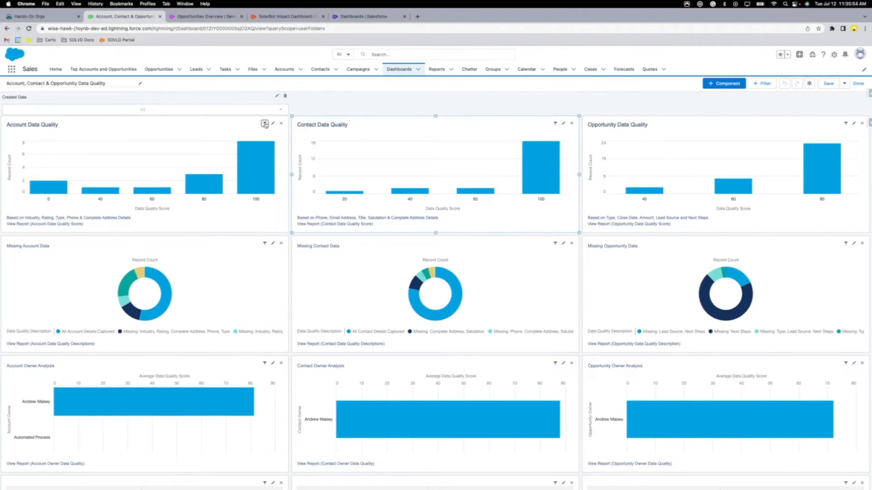
click(265, 123)
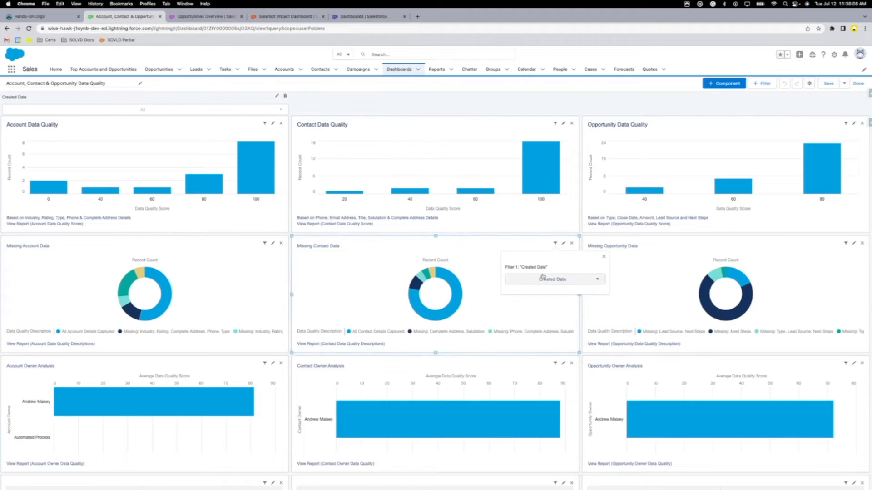
click(553, 279)
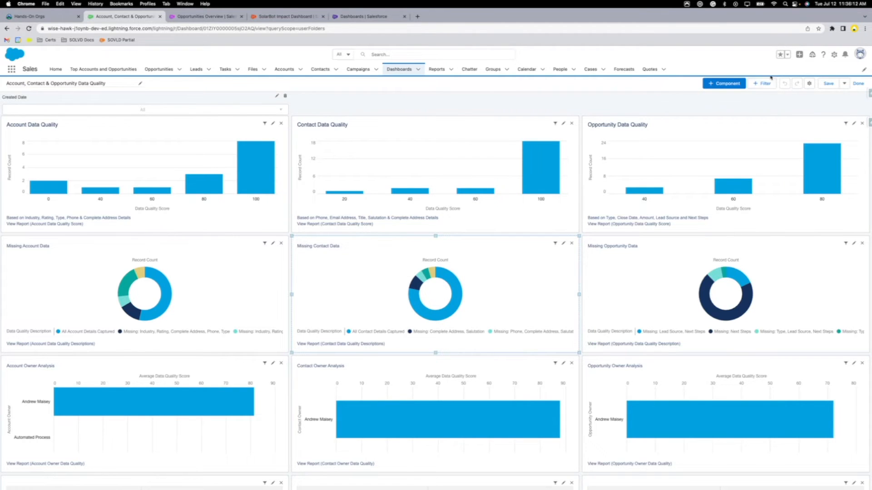
Step: Add a second dashboard filter on Close Date with a this month value
click(762, 83)
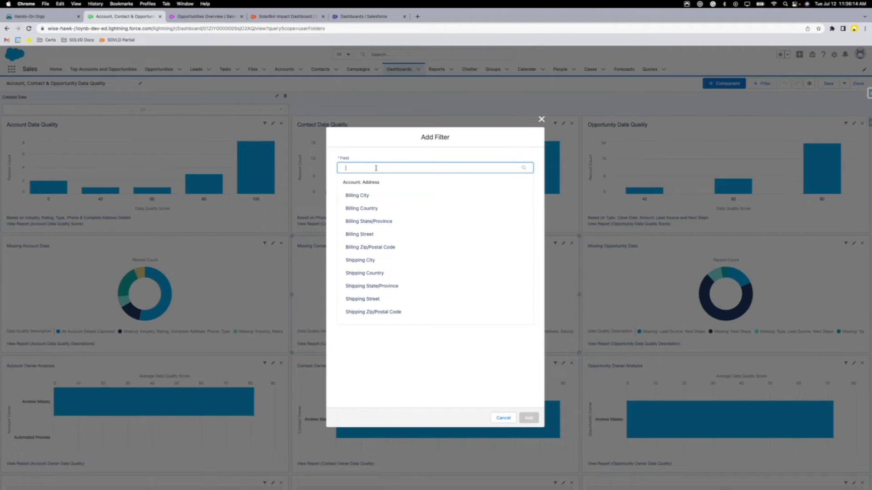
text(close)
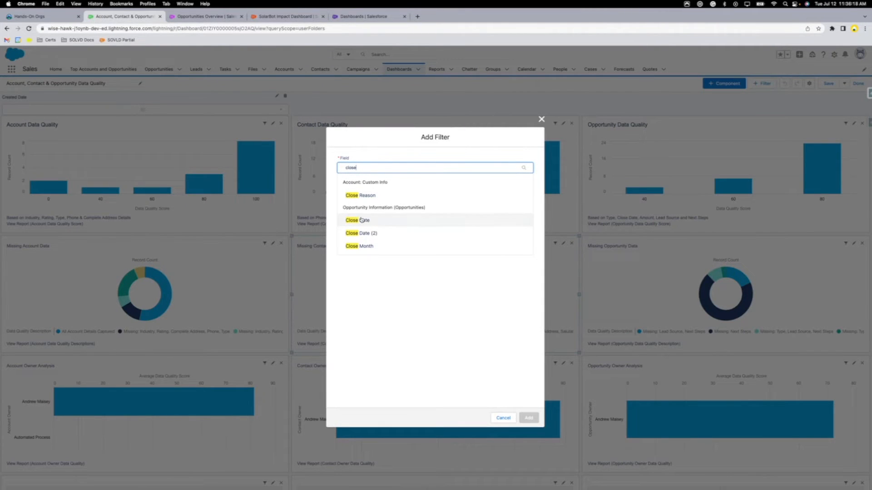
click(359, 220)
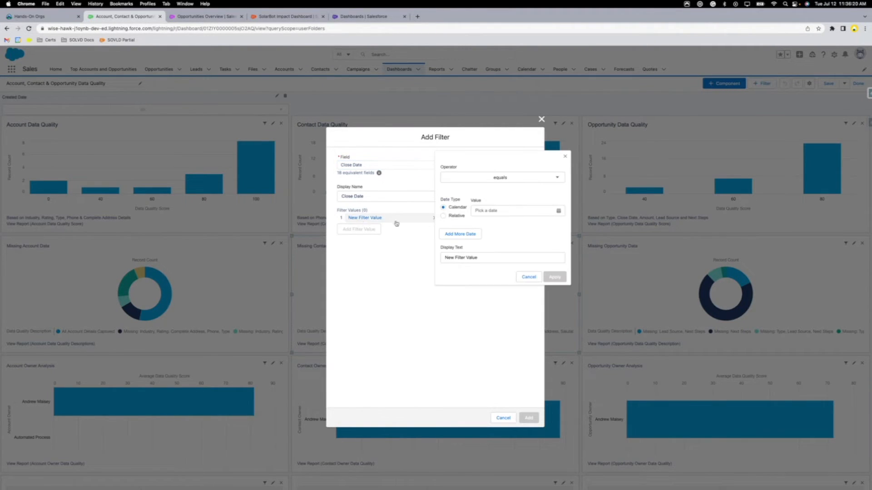
text(th)
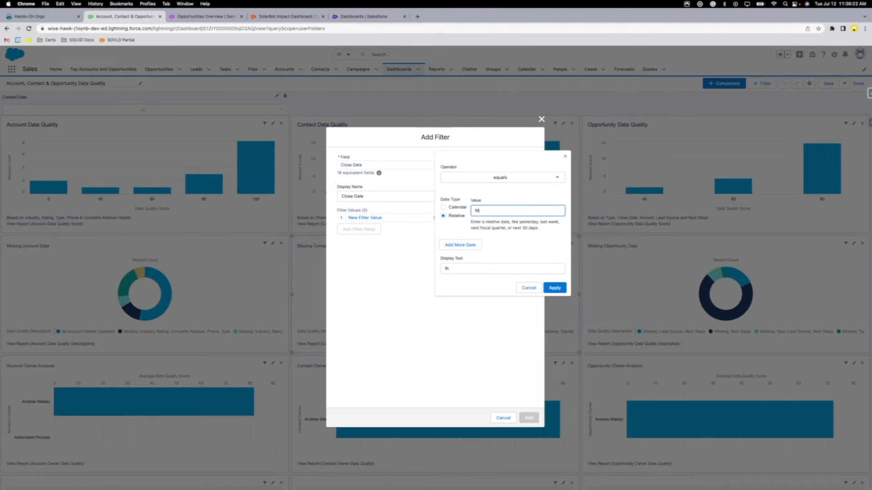
click(554, 288)
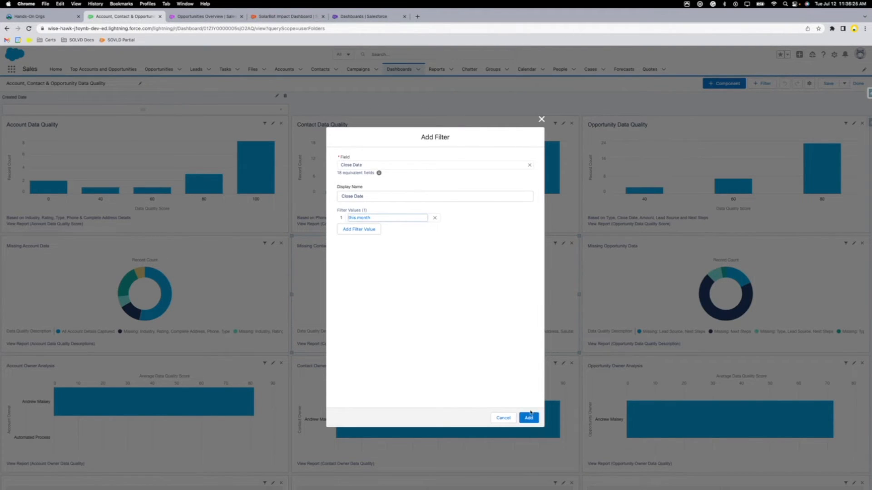
click(527, 418)
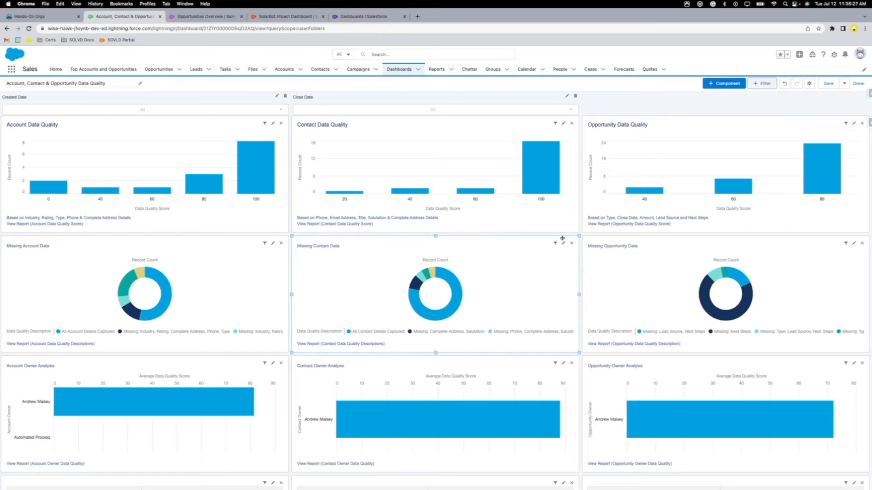
mouse_move(788, 128)
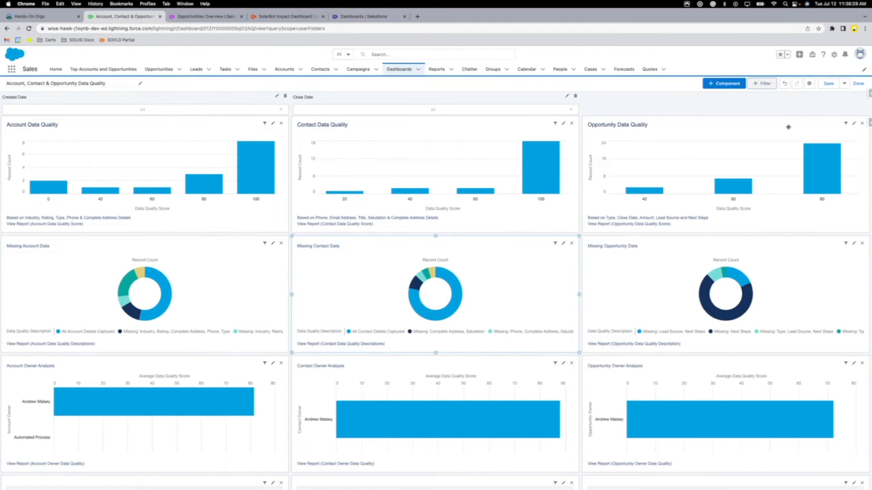
mouse_move(844, 138)
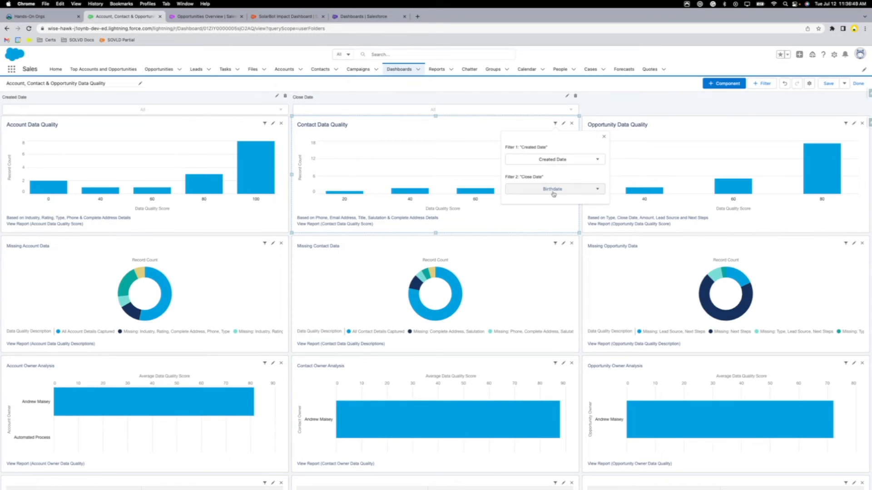
Step: Review Close Date mapping options on Contact, then view Account and Opportunity Data Quality mappings
click(553, 189)
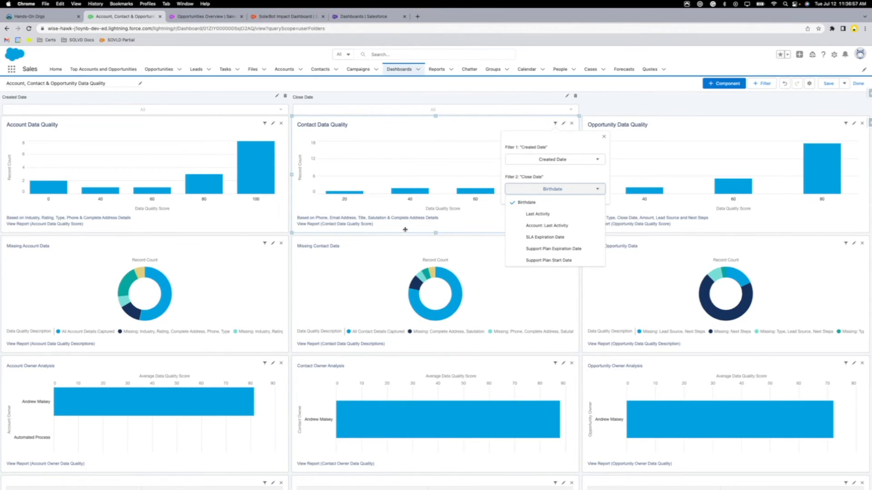
mouse_move(497, 269)
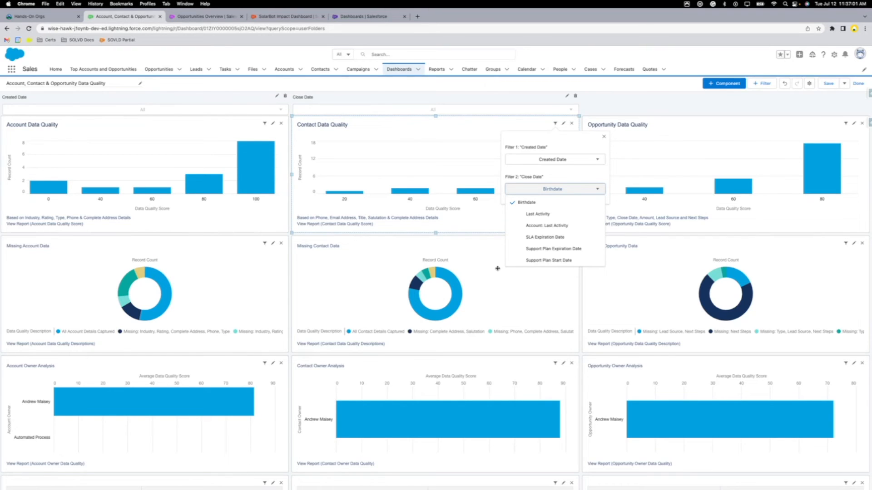
mouse_move(442, 139)
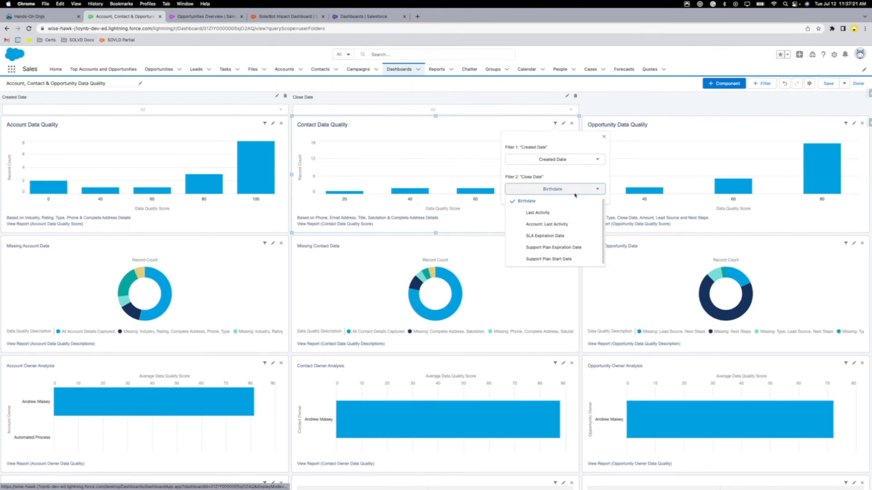
click(603, 137)
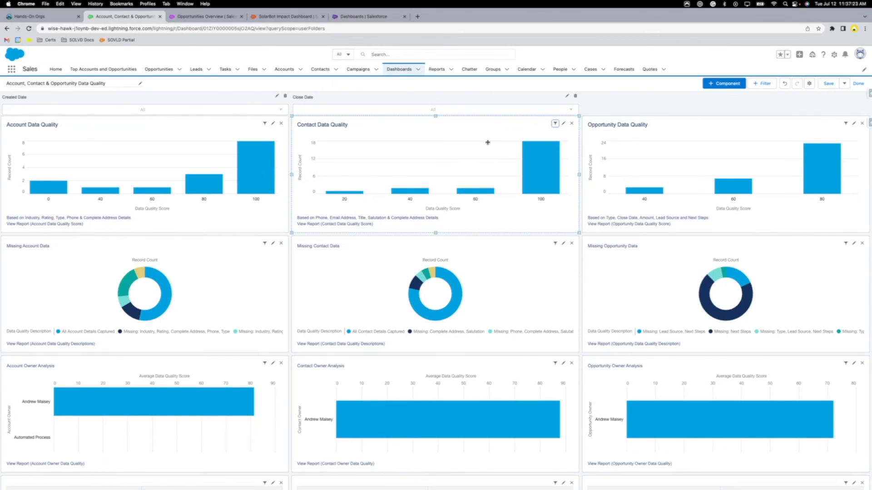
click(264, 122)
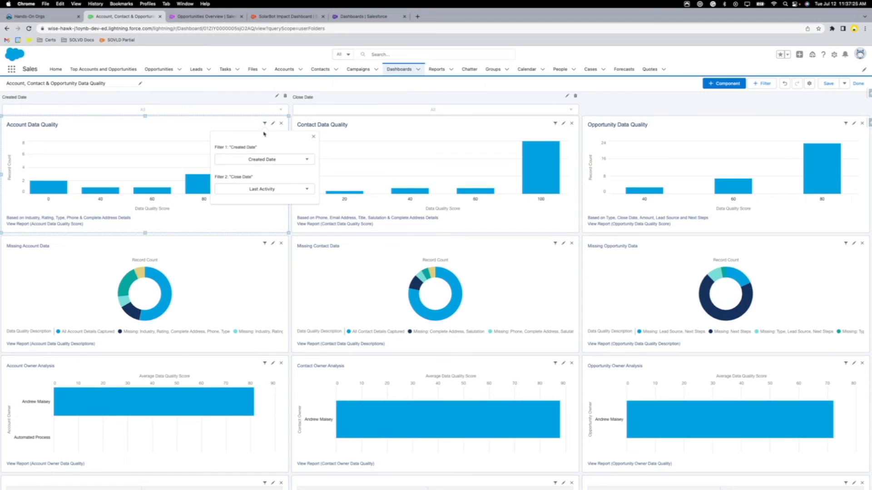
click(263, 189)
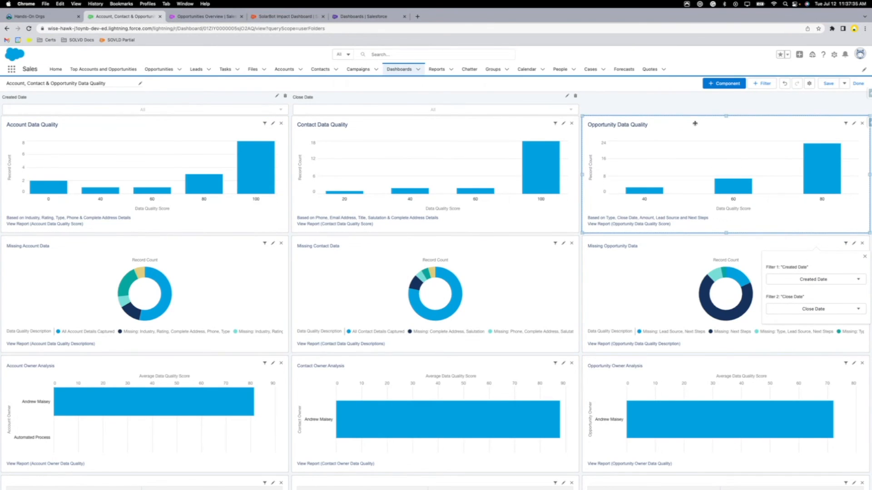
mouse_move(289, 287)
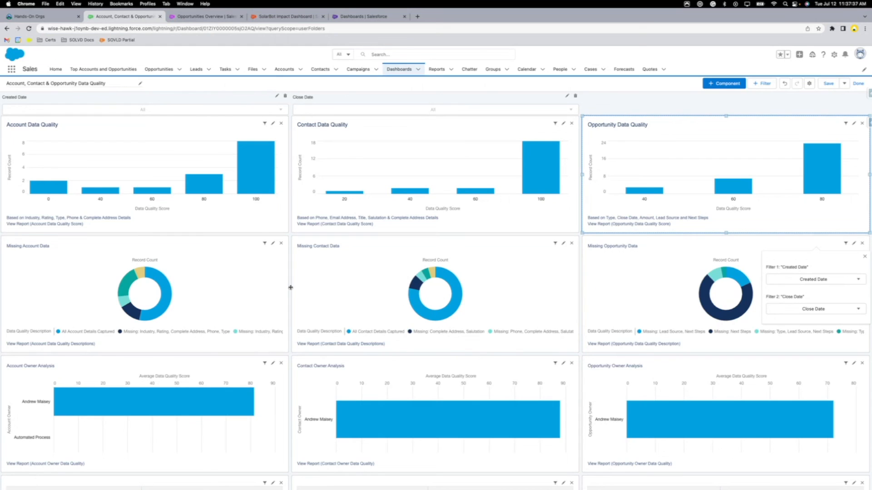